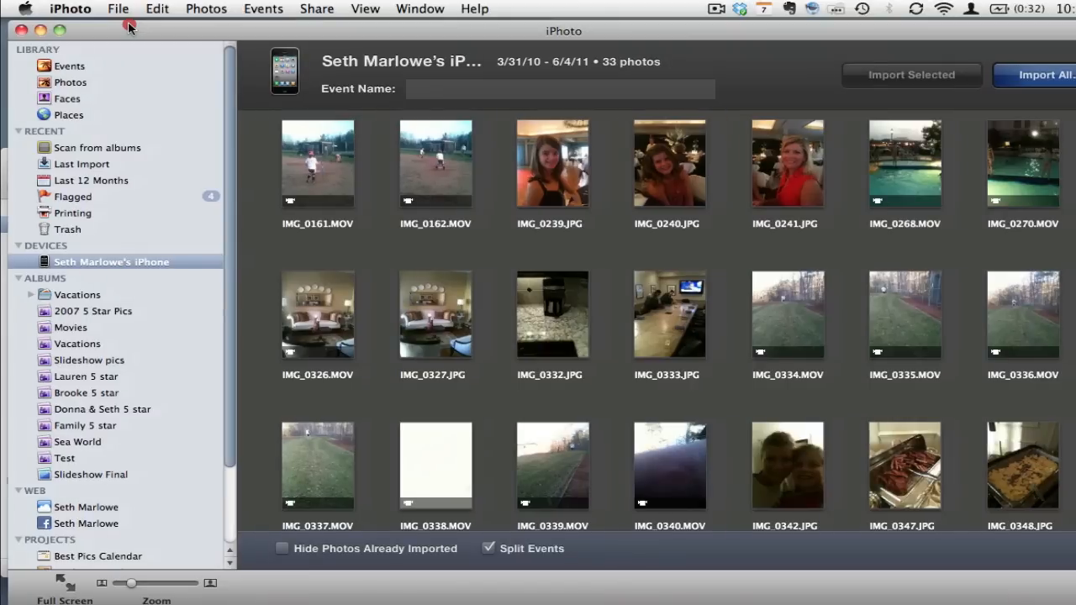
{"action": "mouse_move", "coordinate": [765, 67]}
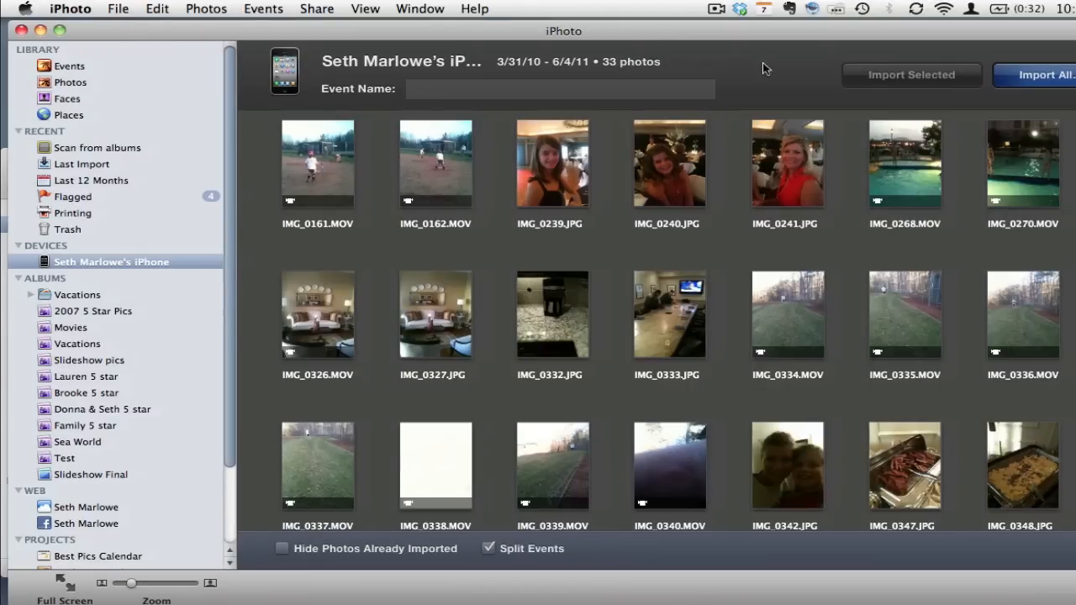
{"action": "mouse_move", "coordinate": [776, 88]}
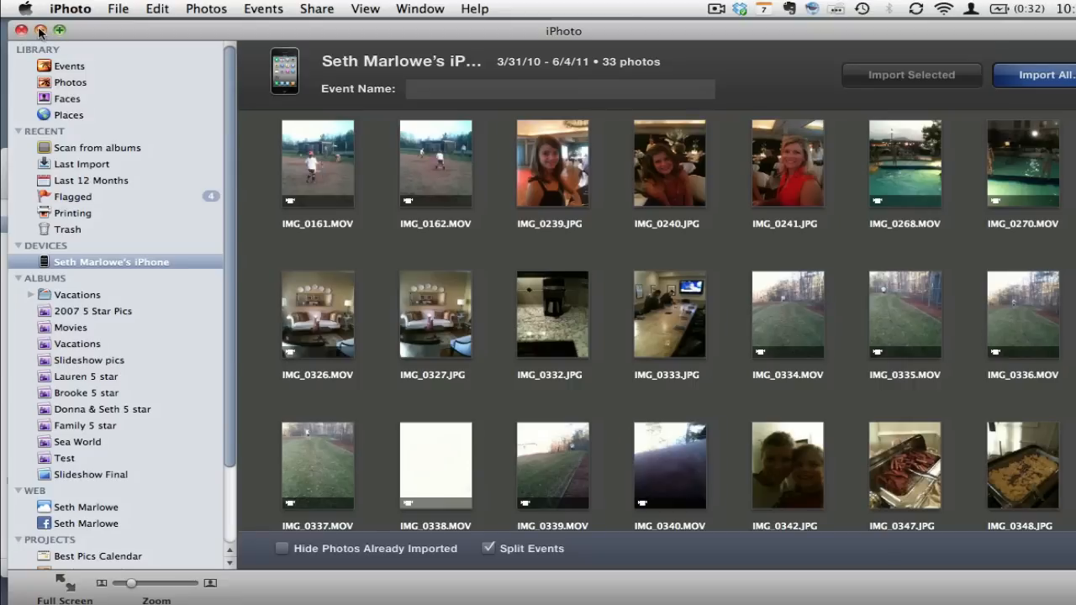
Close iPhoto and show the connected iPhone's Photos tab in an enlarged iTunes window.
{"action": "left_click", "coordinate": [15, 30]}
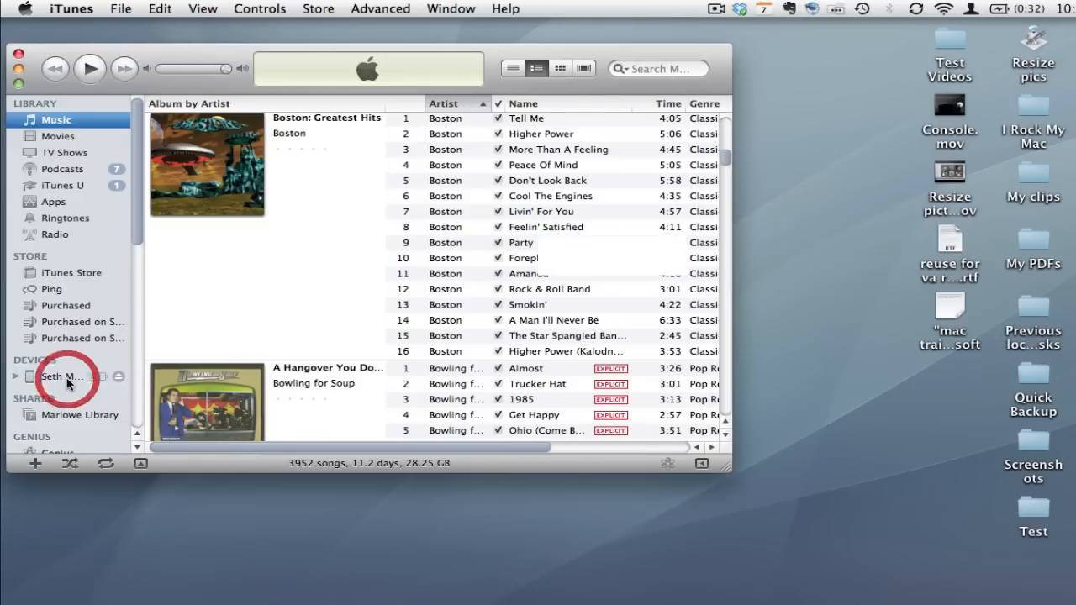
{"action": "left_click", "coordinate": [60, 376]}
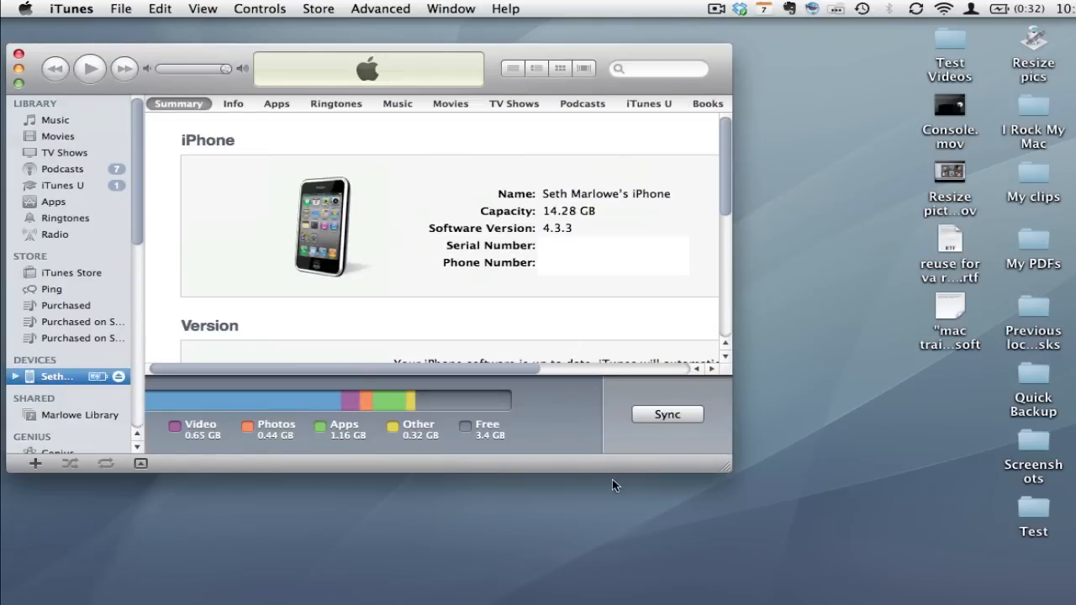
{"action": "left_click_drag", "start_coordinate": [730, 468], "coordinate": [887, 585]}
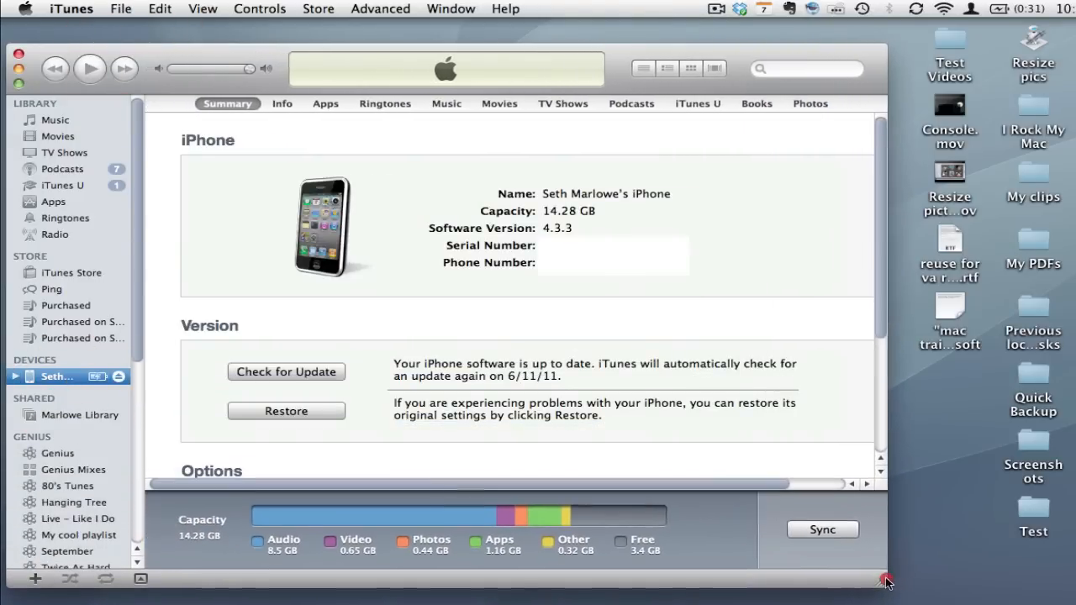
{"action": "left_click", "coordinate": [811, 104]}
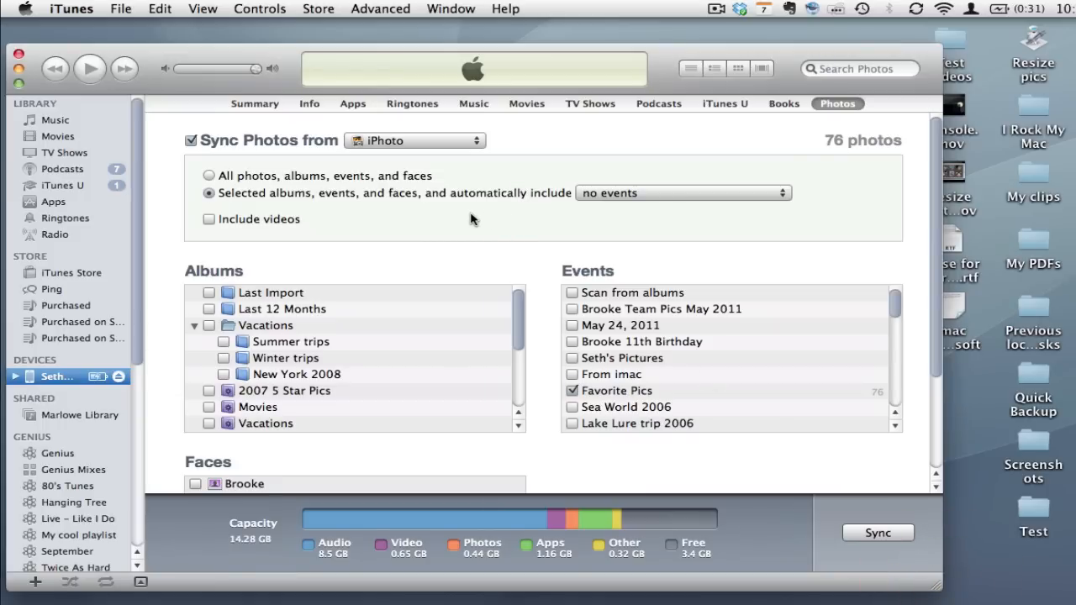
{"action": "mouse_move", "coordinate": [345, 186]}
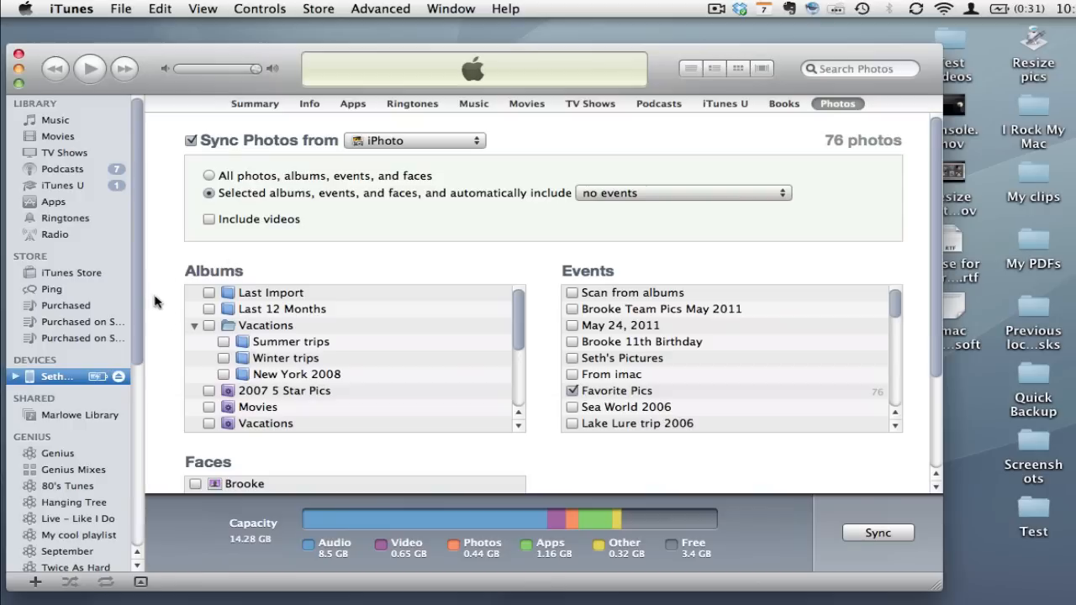
{"action": "mouse_move", "coordinate": [558, 260]}
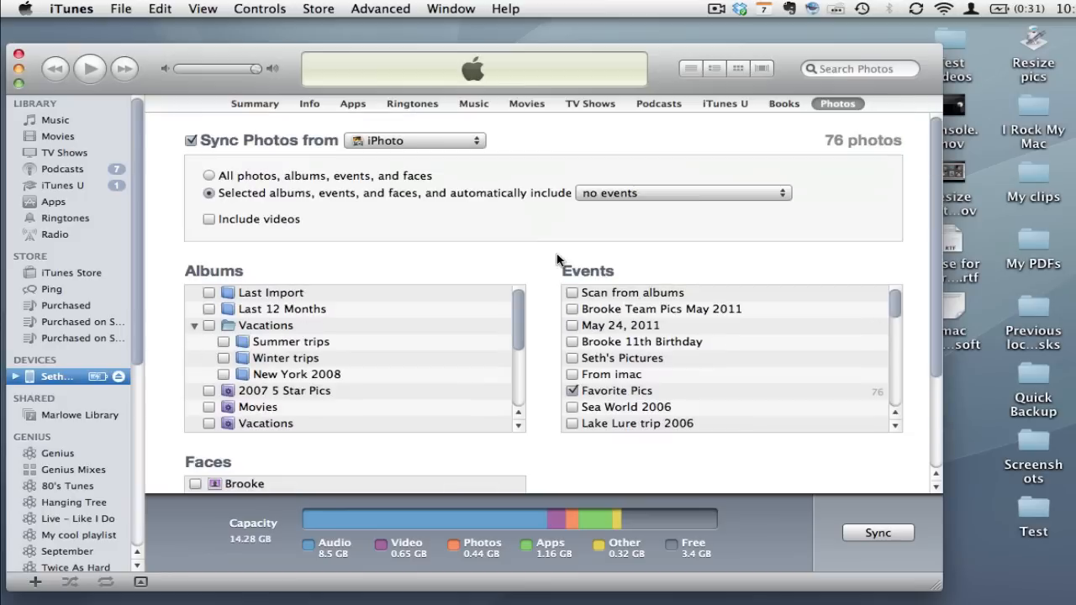
{"action": "mouse_move", "coordinate": [356, 215]}
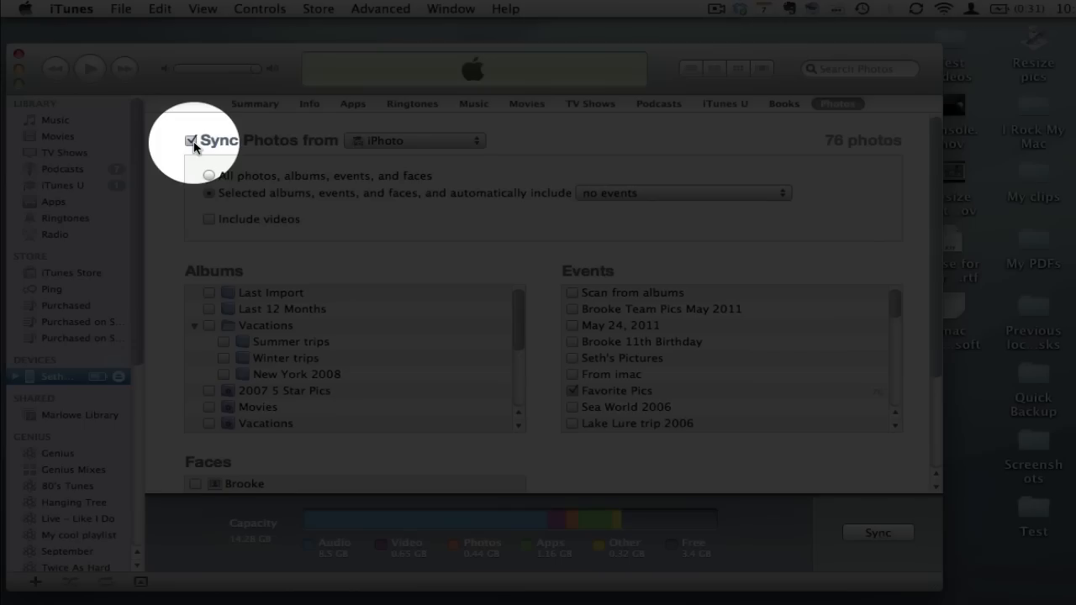
{"action": "left_click", "coordinate": [415, 141]}
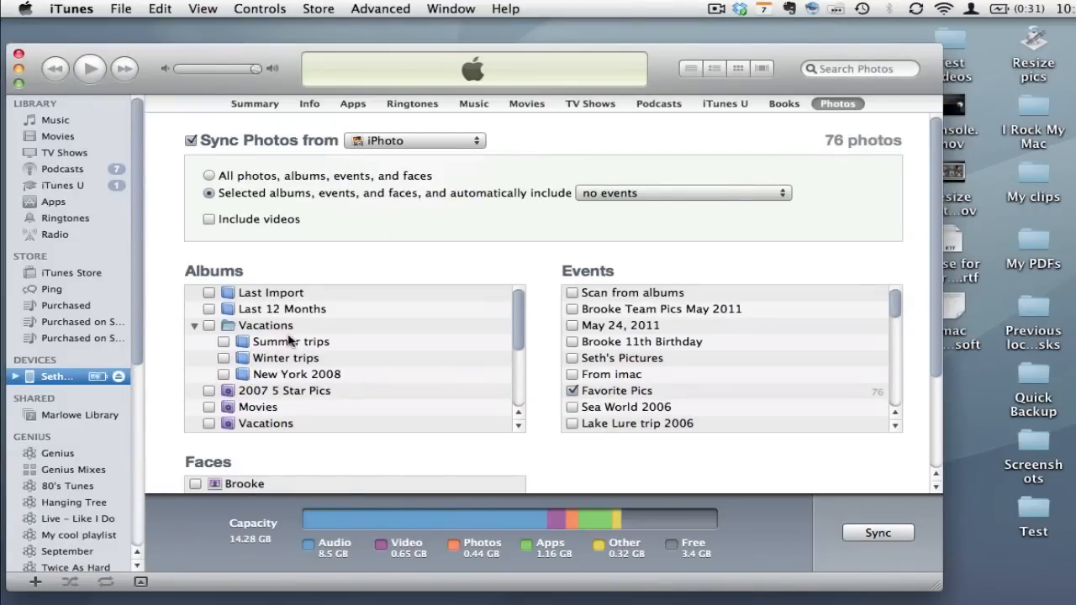
{"action": "scroll", "scroll_direction": "down", "scroll_amount": 3}
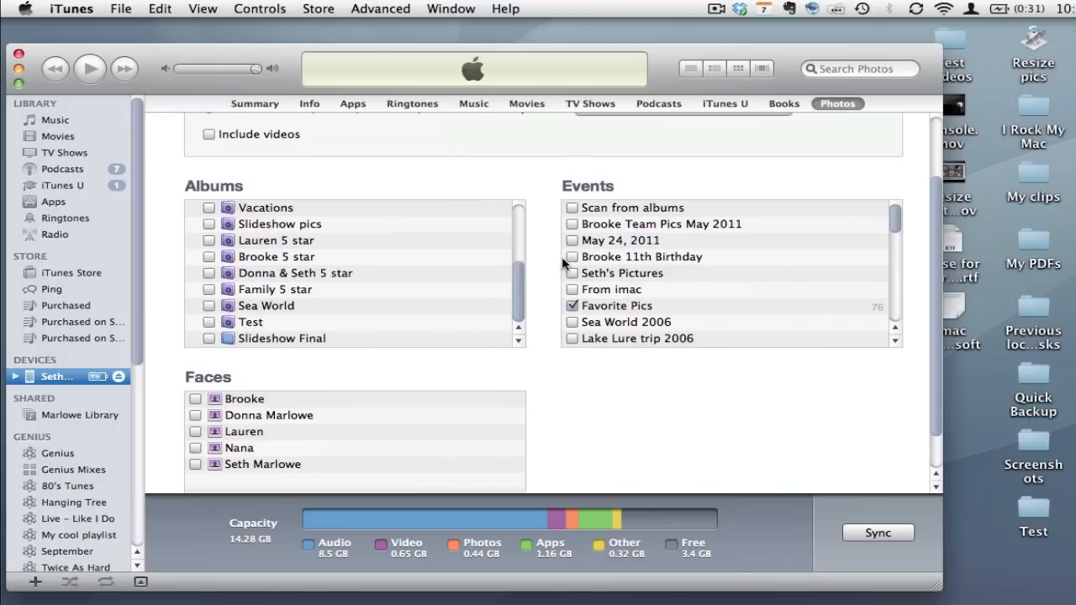
{"action": "scroll", "scroll_direction": "down", "scroll_amount": 3}
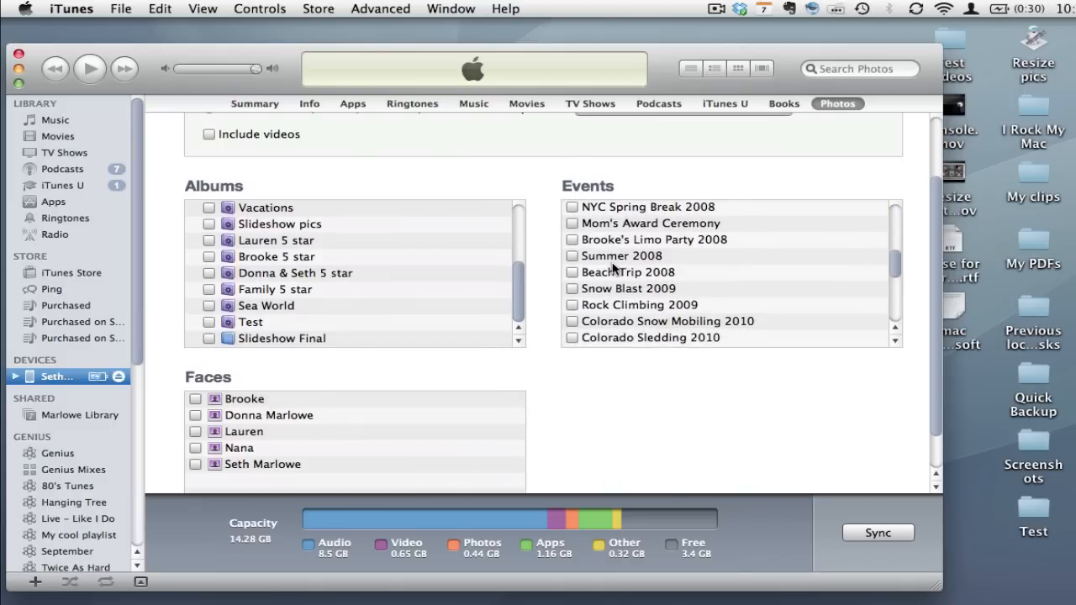
{"action": "scroll", "scroll_direction": "down", "scroll_amount": 3}
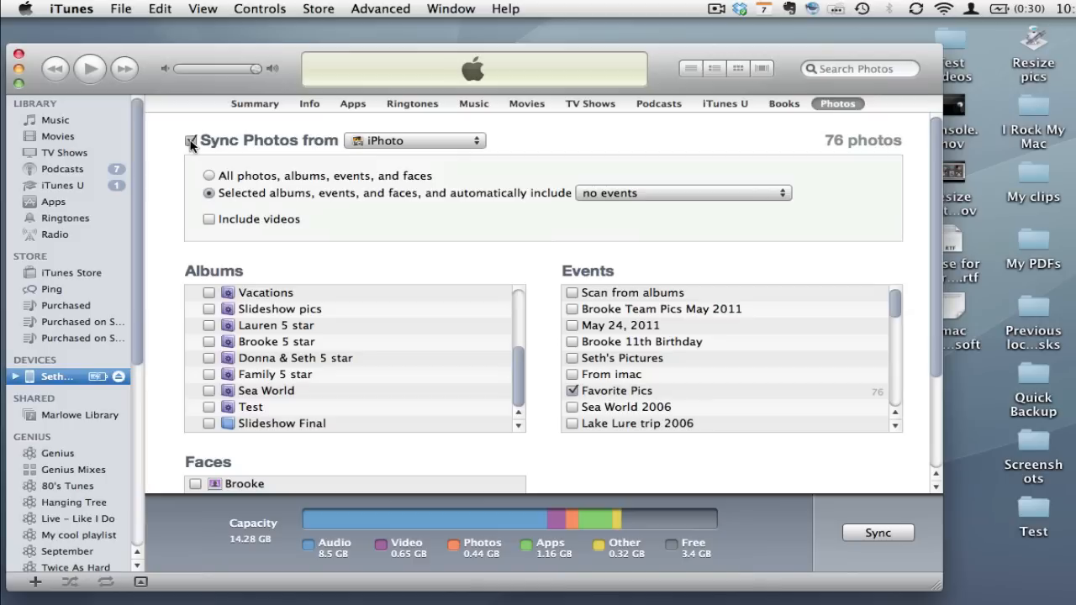
Run File > Sync "iPhone" and let the sync report completion.
{"action": "left_click", "coordinate": [878, 531]}
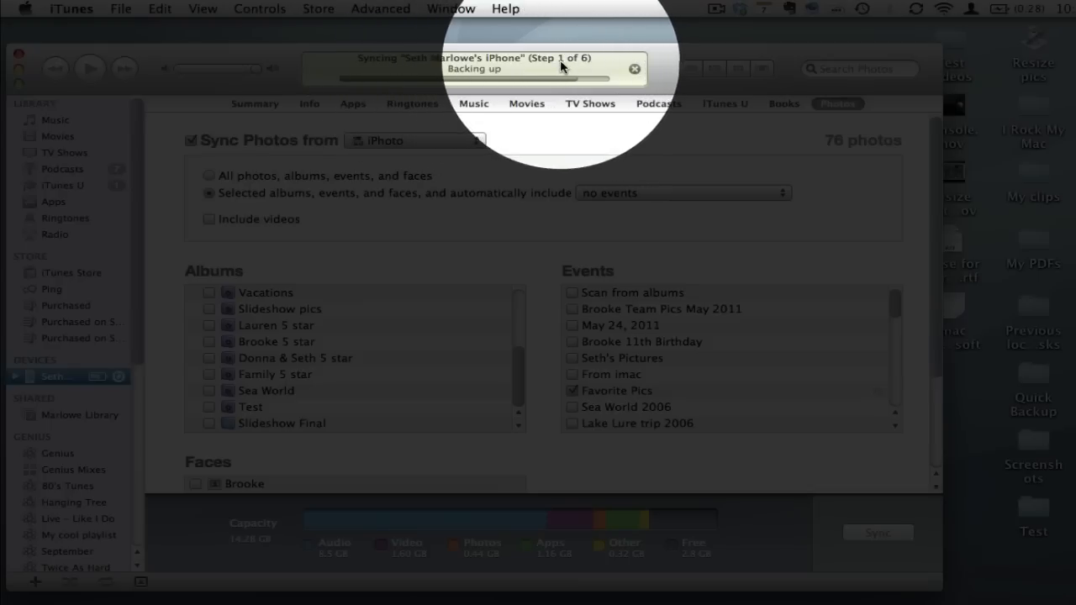
{"action": "left_click", "coordinate": [119, 10]}
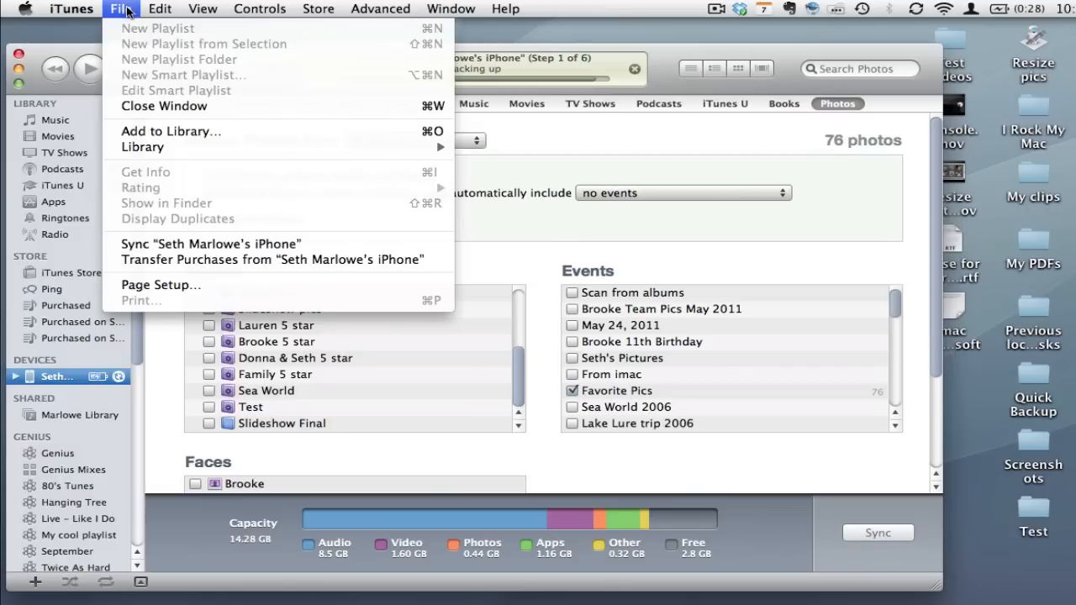
{"action": "mouse_move", "coordinate": [210, 244]}
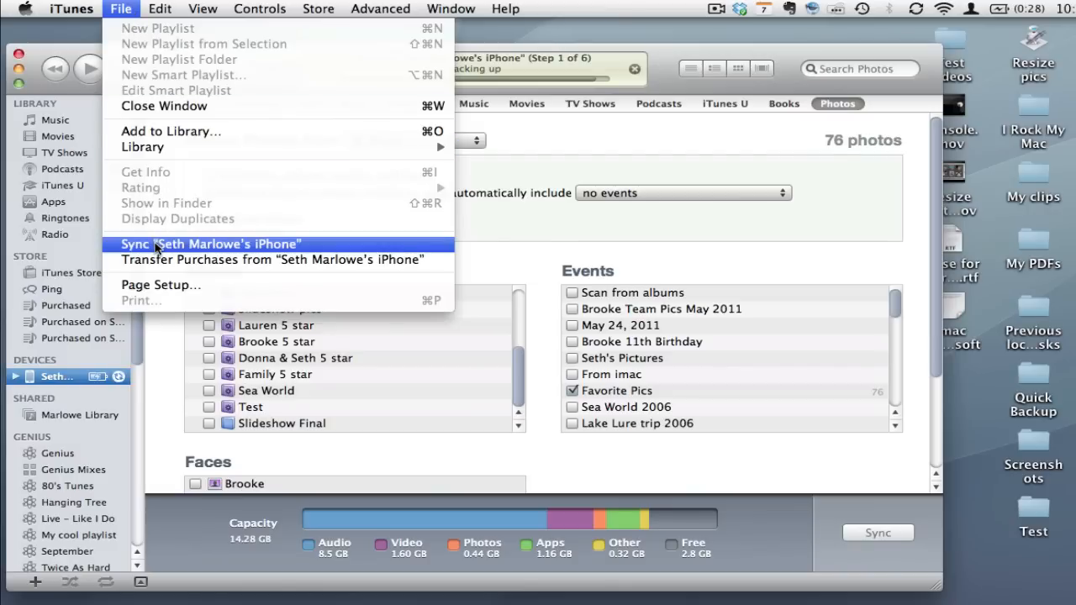
{"action": "left_click", "coordinate": [208, 244]}
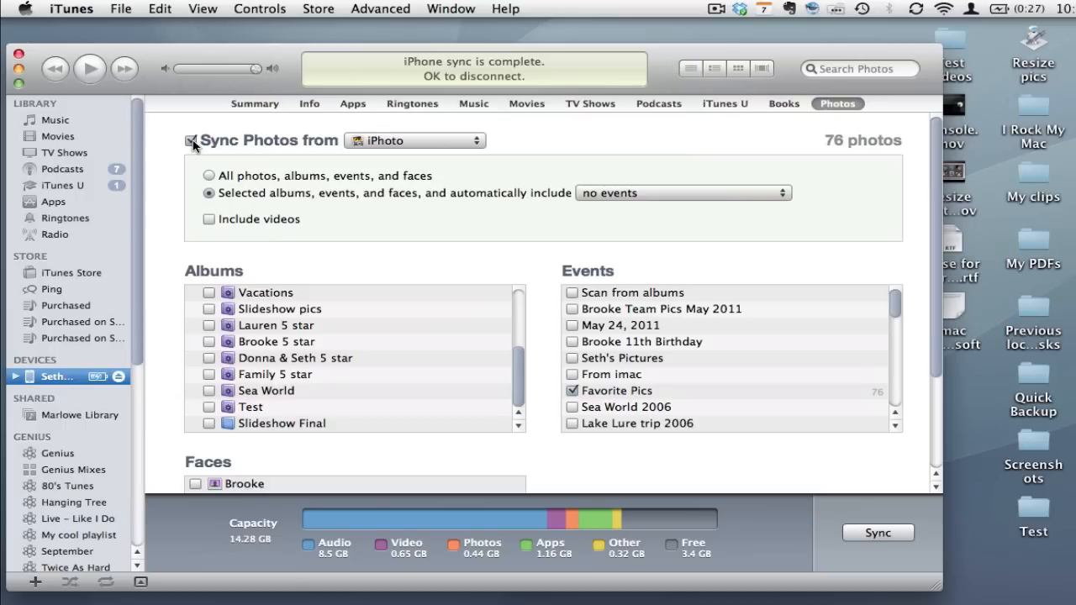
Uncheck Sync Photos from iPhoto and confirm removing previously copied photos.
{"action": "left_click", "coordinate": [191, 141]}
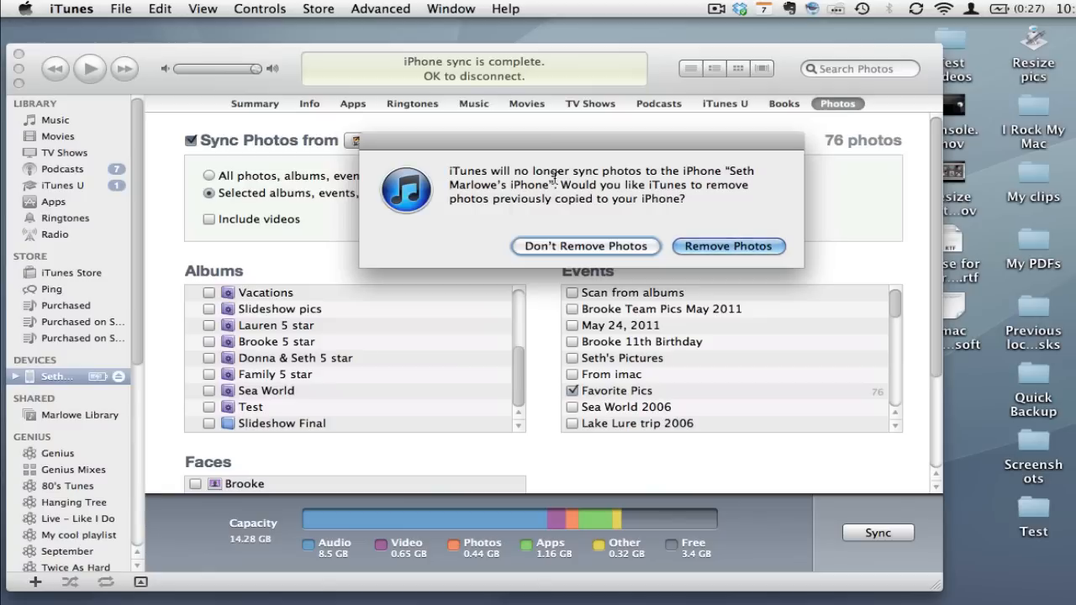
{"action": "mouse_move", "coordinate": [585, 491]}
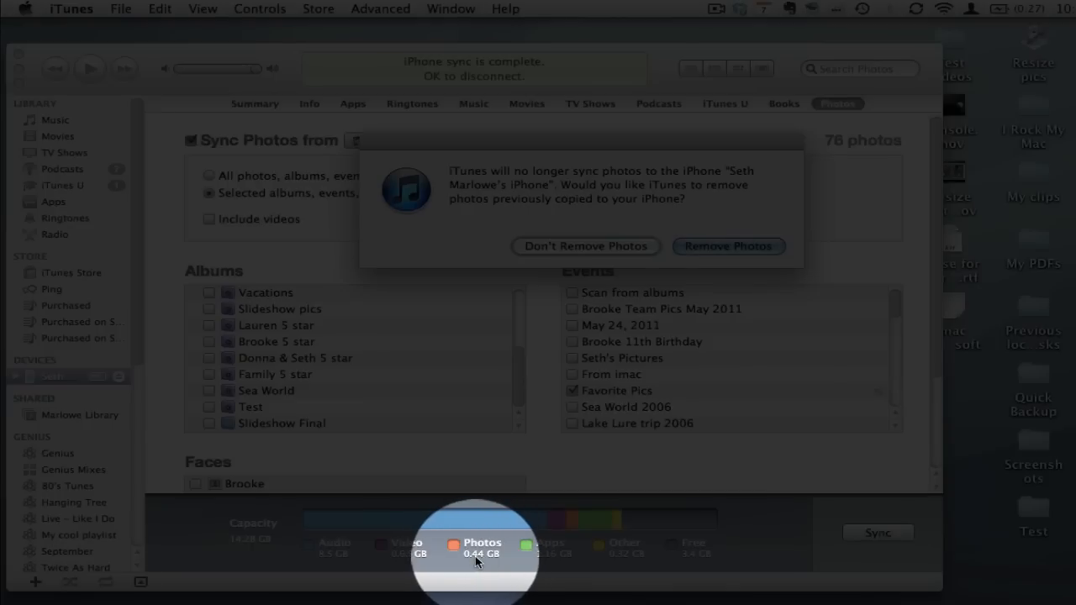
{"action": "mouse_move", "coordinate": [572, 523]}
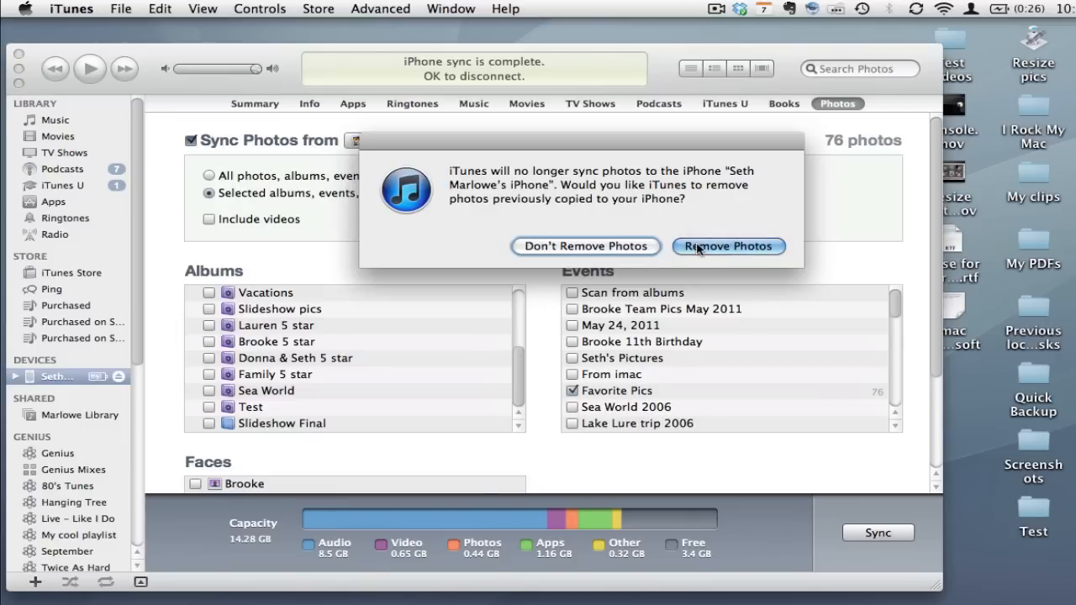
{"action": "left_click", "coordinate": [726, 246]}
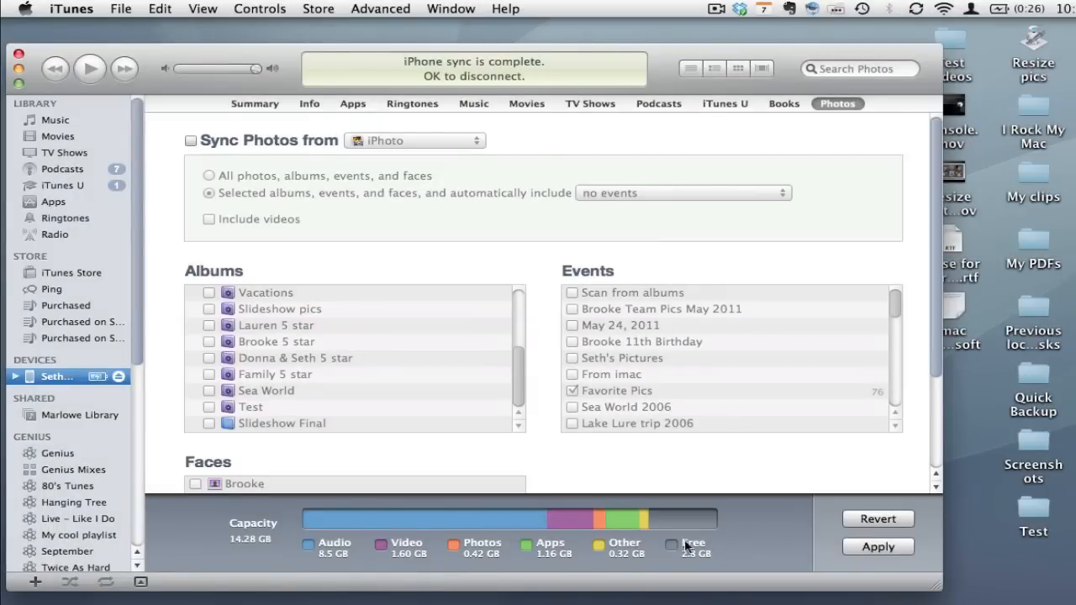
{"action": "mouse_move", "coordinate": [860, 547]}
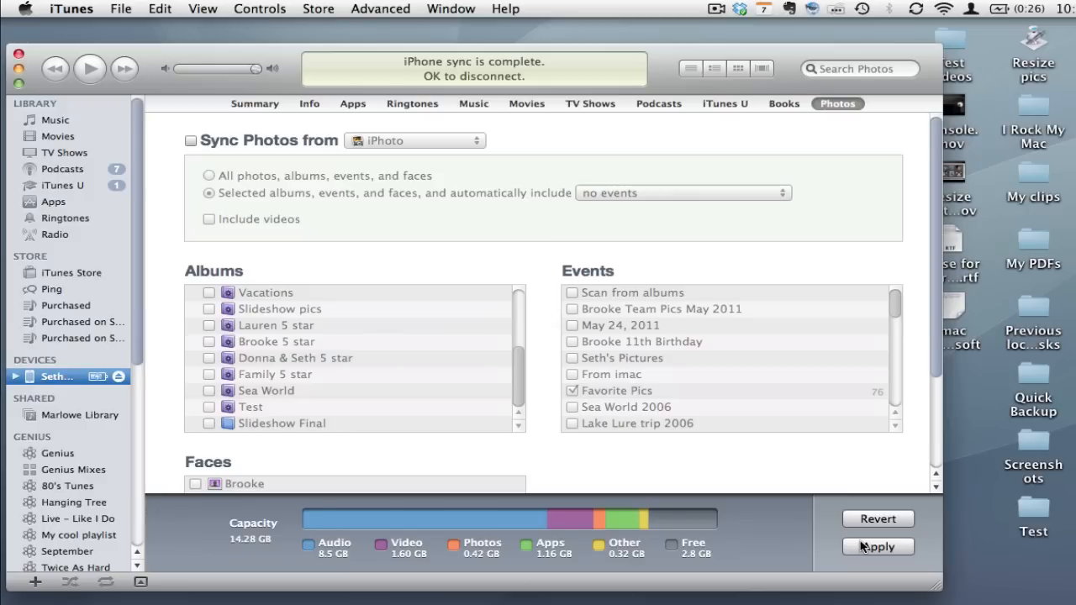
Apply the disabled photo syncing so the iPhone updates and frees the photo space.
{"action": "left_click", "coordinate": [877, 546]}
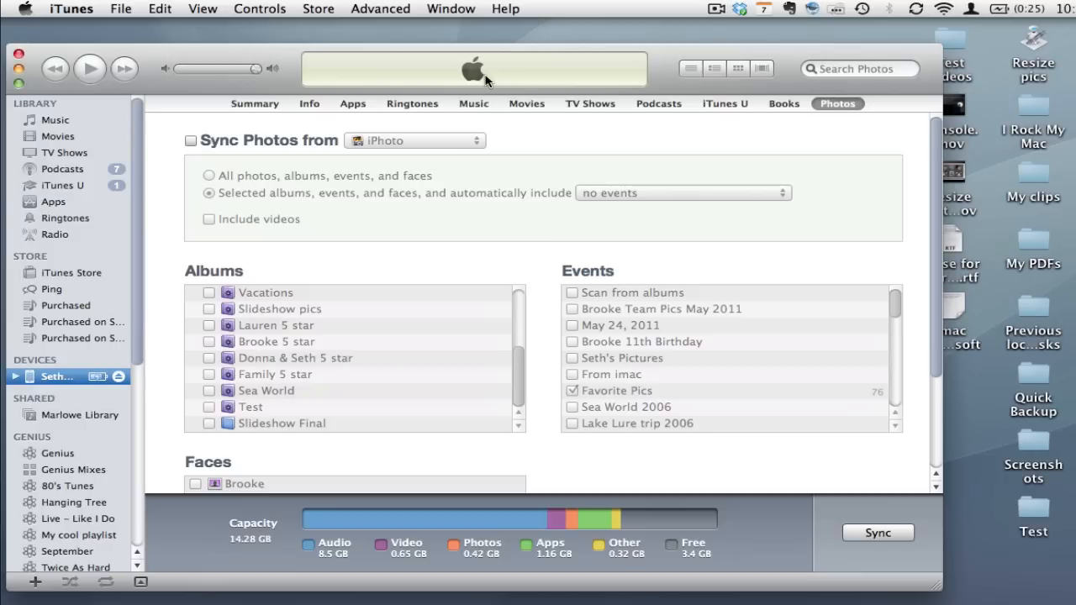
{"action": "mouse_move", "coordinate": [537, 263]}
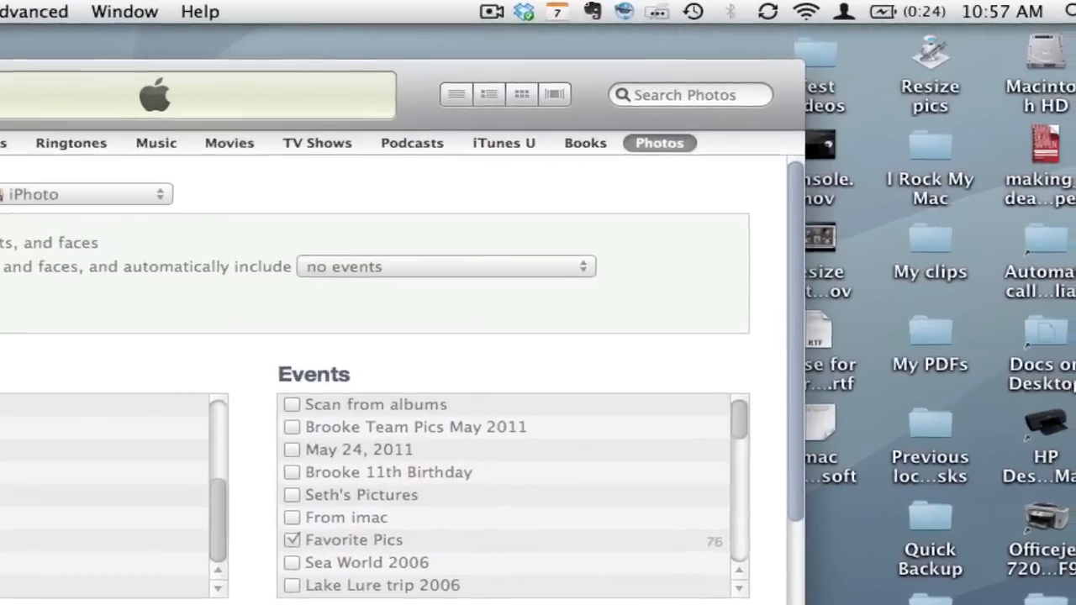
Search Spotlight for 'image' and launch Image Capture from the Top Hit.
{"action": "left_click", "coordinate": [1035, 11]}
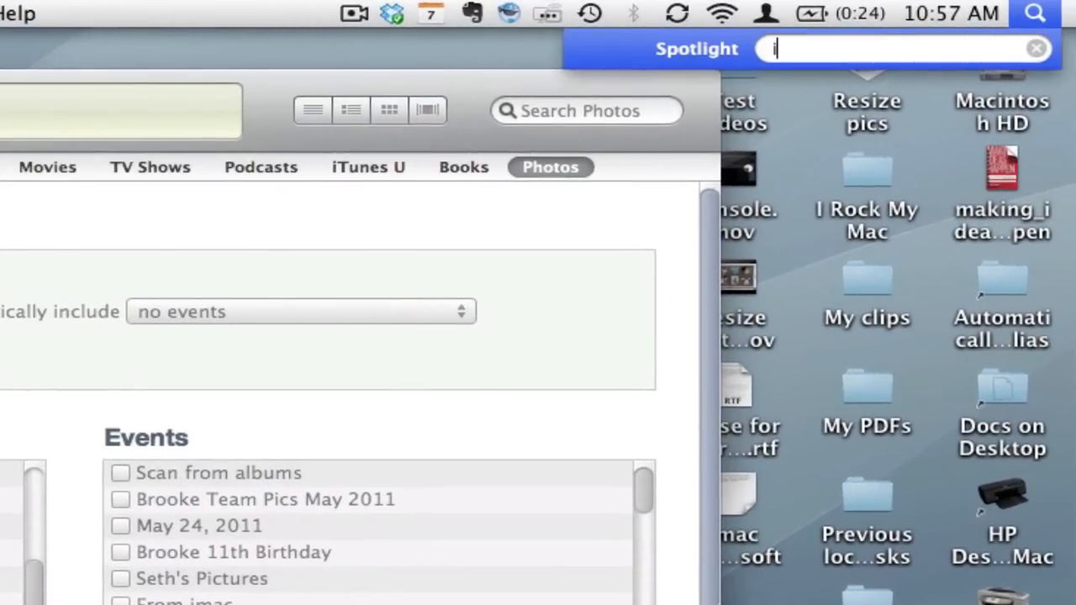
{"action": "type", "text": "mage"}
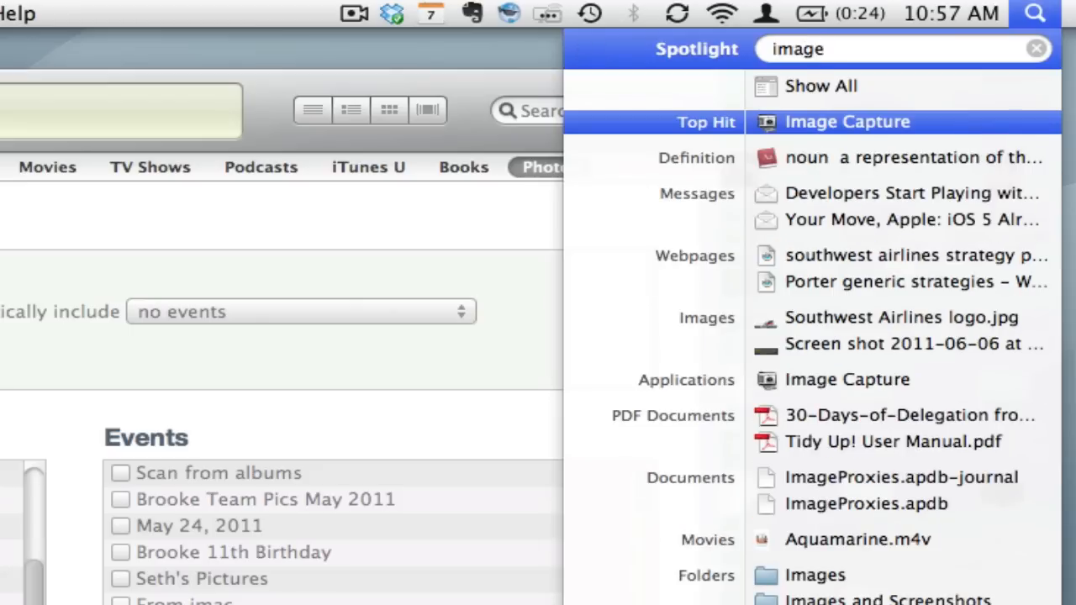
{"action": "left_click", "coordinate": [847, 121]}
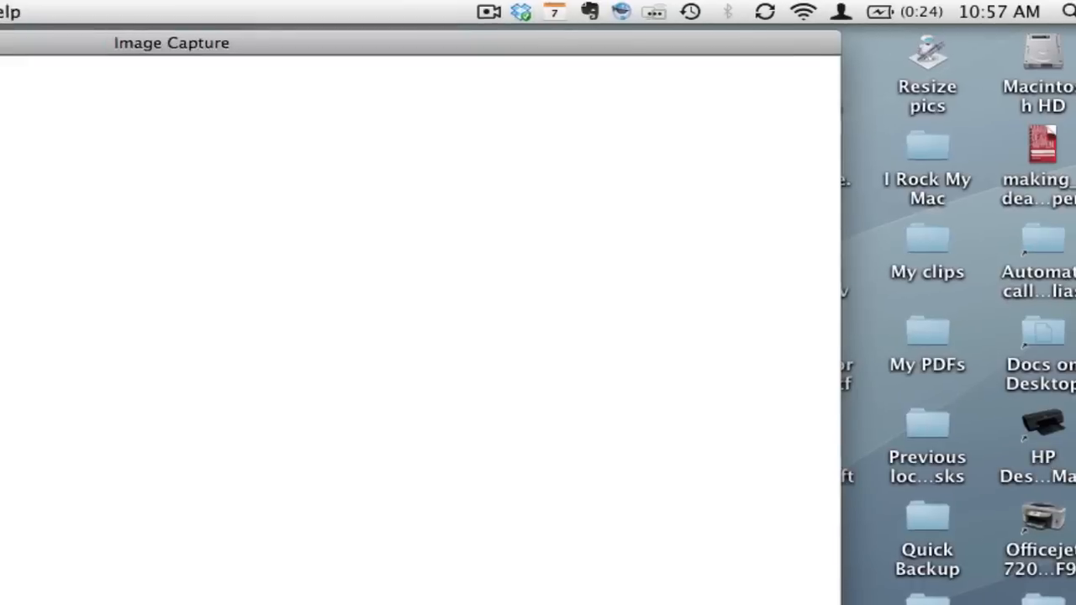
Select the iPhone to list its 33 items and review the Import To destinations, leaving Pictures.
{"action": "left_click", "coordinate": [91, 79]}
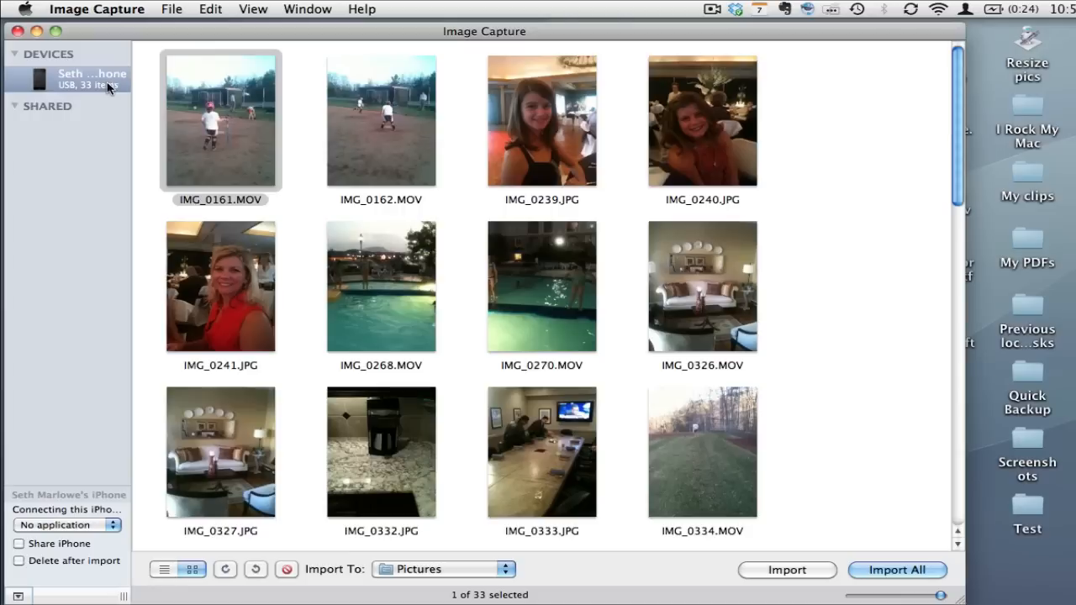
{"action": "scroll", "scroll_direction": "down", "scroll_amount": 3}
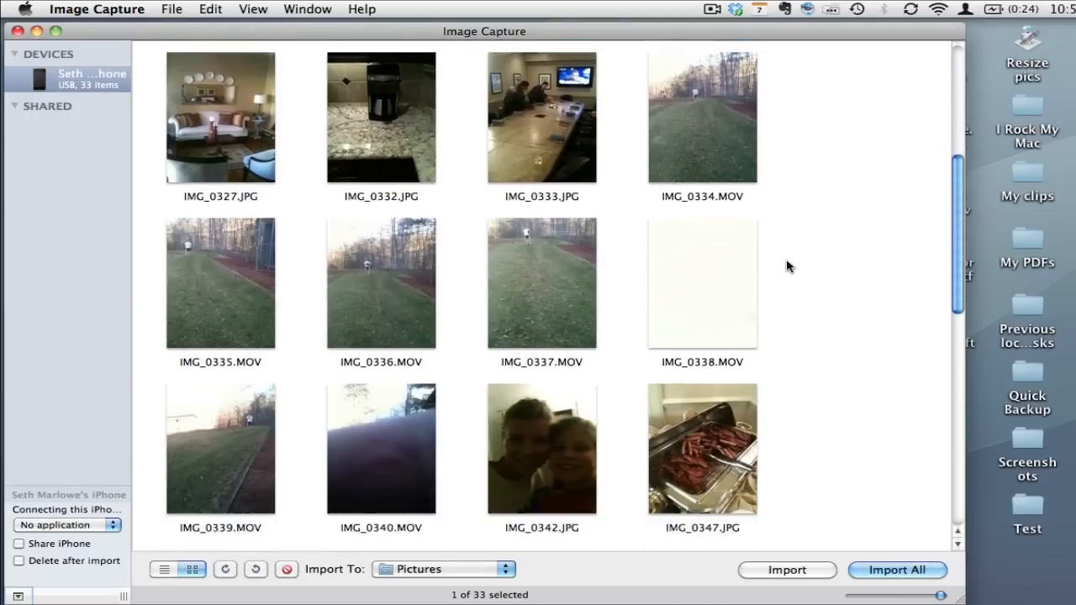
{"action": "scroll", "scroll_direction": "down", "scroll_amount": 3}
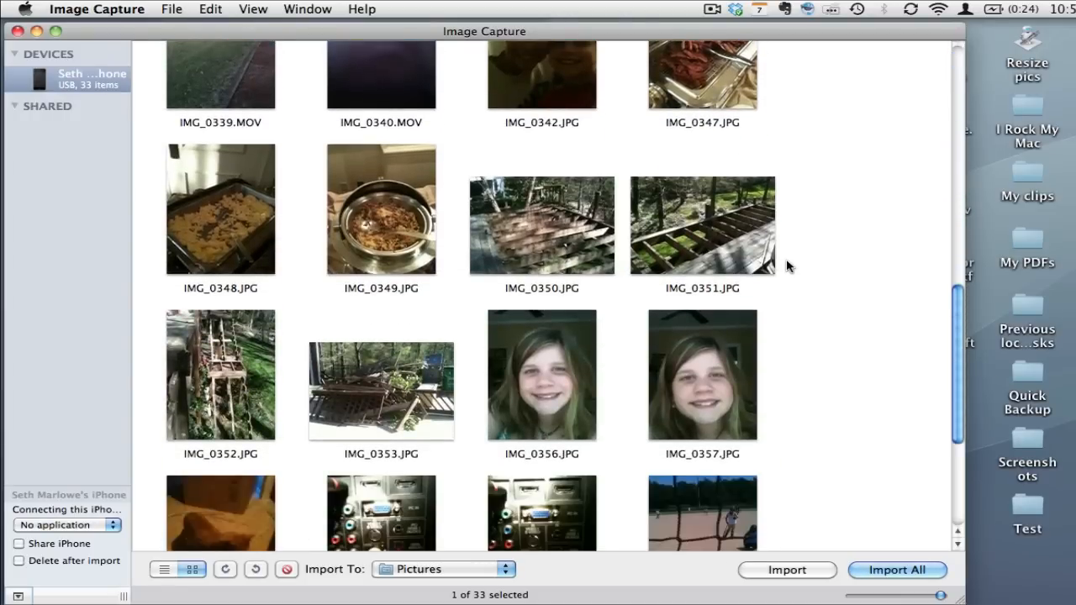
{"action": "scroll", "scroll_direction": "down", "scroll_amount": 3}
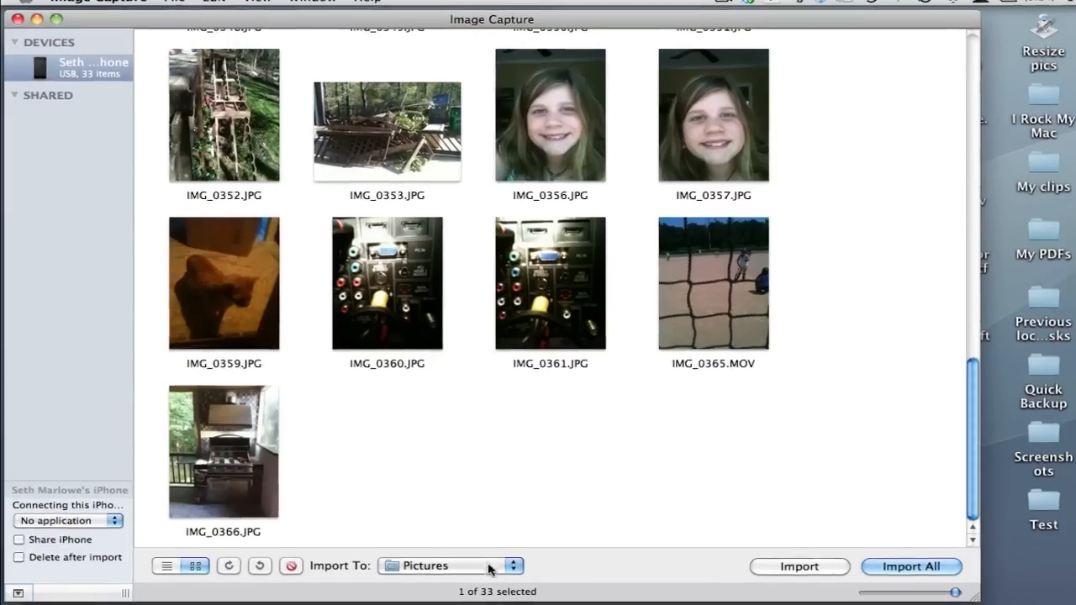
{"action": "left_click", "coordinate": [513, 564]}
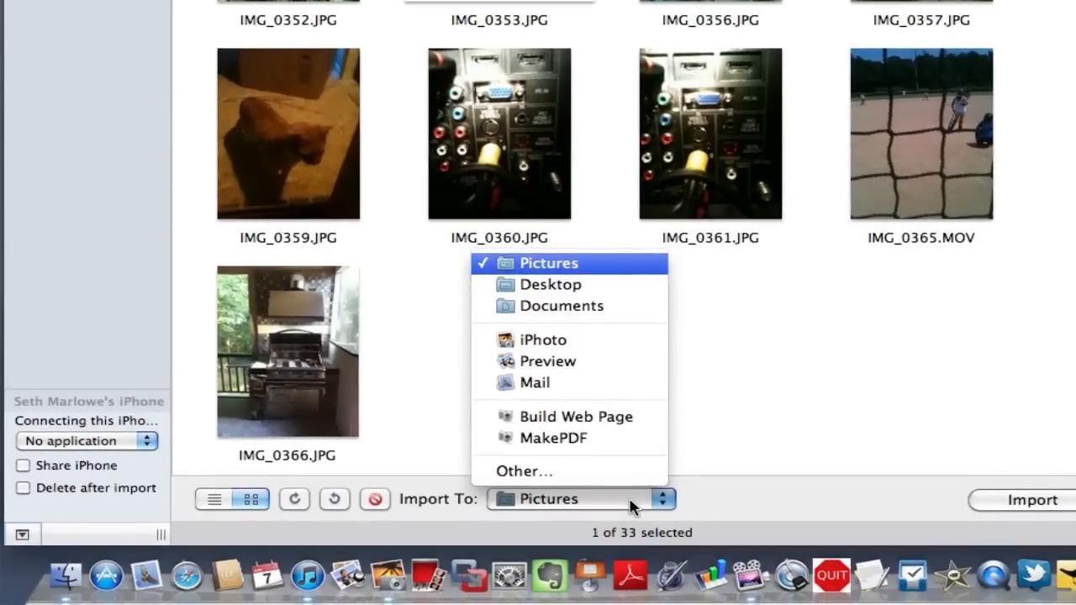
{"action": "mouse_move", "coordinate": [543, 340]}
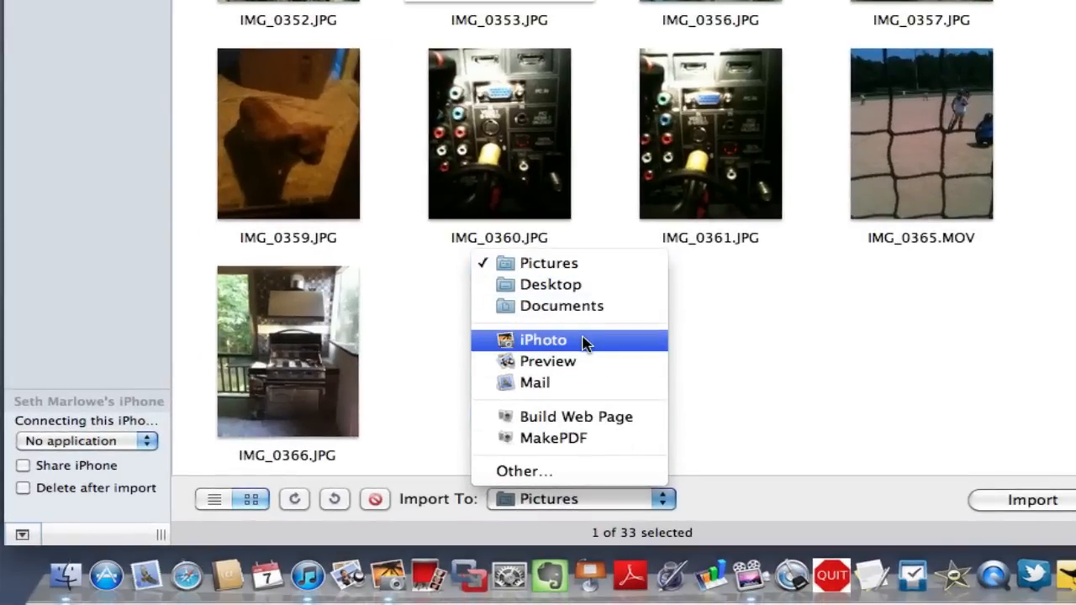
{"action": "mouse_move", "coordinate": [614, 384]}
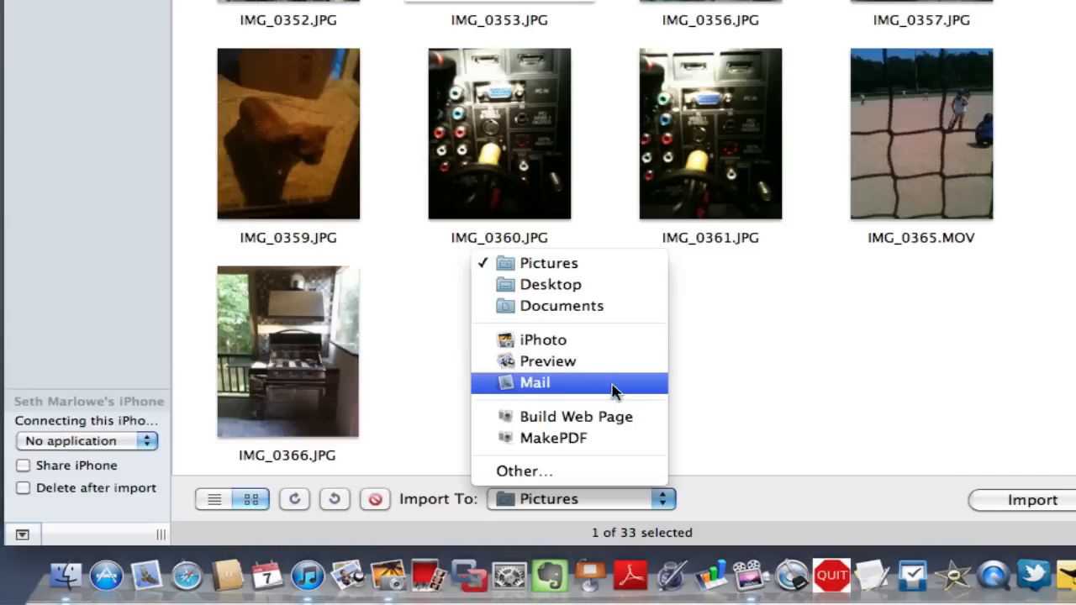
{"action": "mouse_move", "coordinate": [565, 470]}
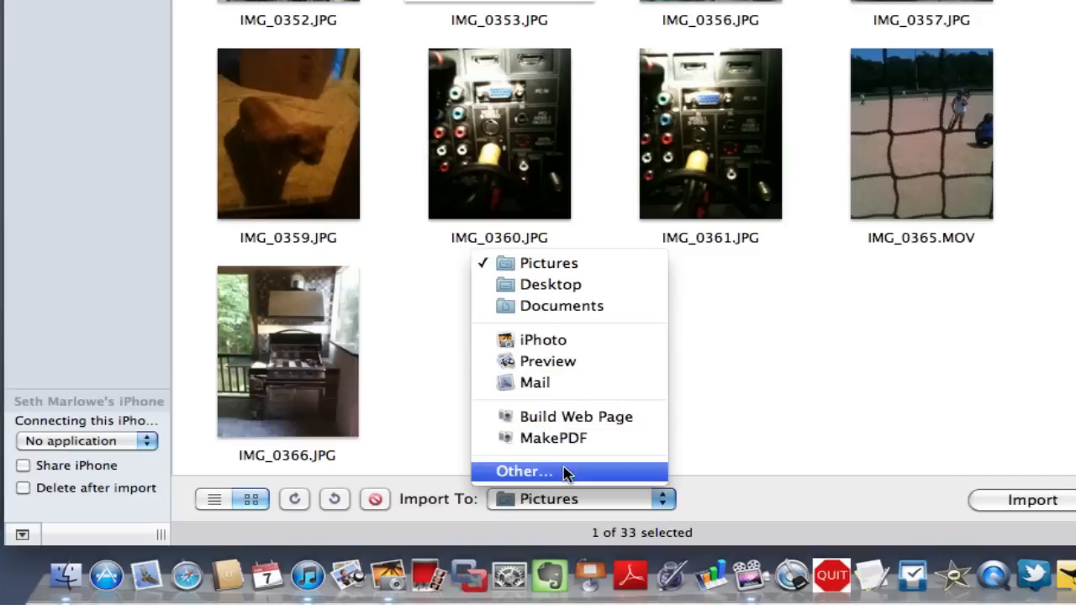
{"action": "left_click", "coordinate": [524, 471]}
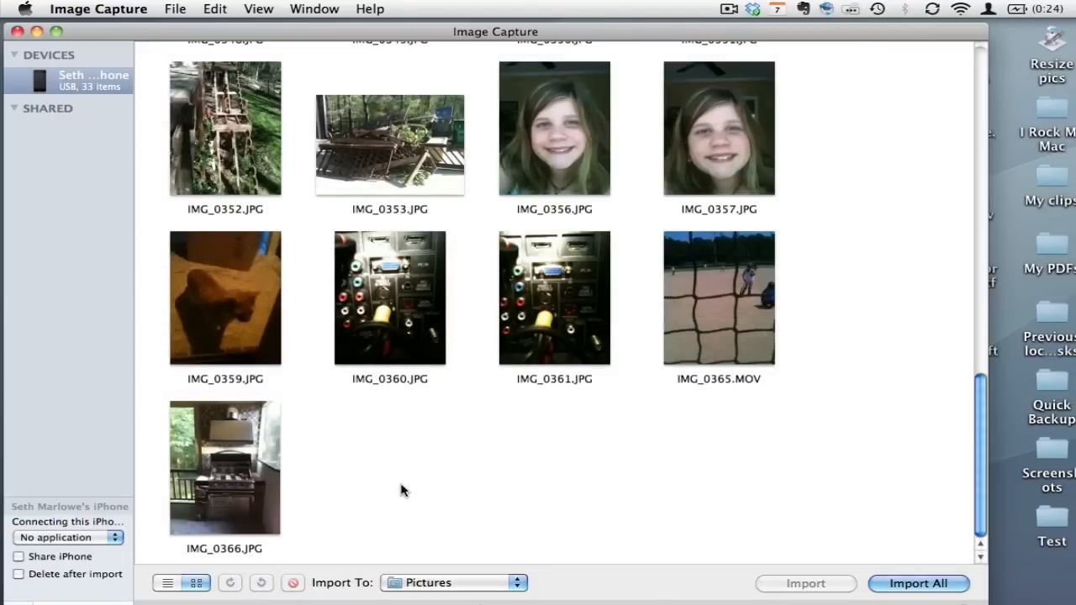
Select all 33 items, then deselect IMG_0356.JPG and IMG_0357.JPG, leaving 31 selected.
{"action": "key", "text": "cmd+a"}
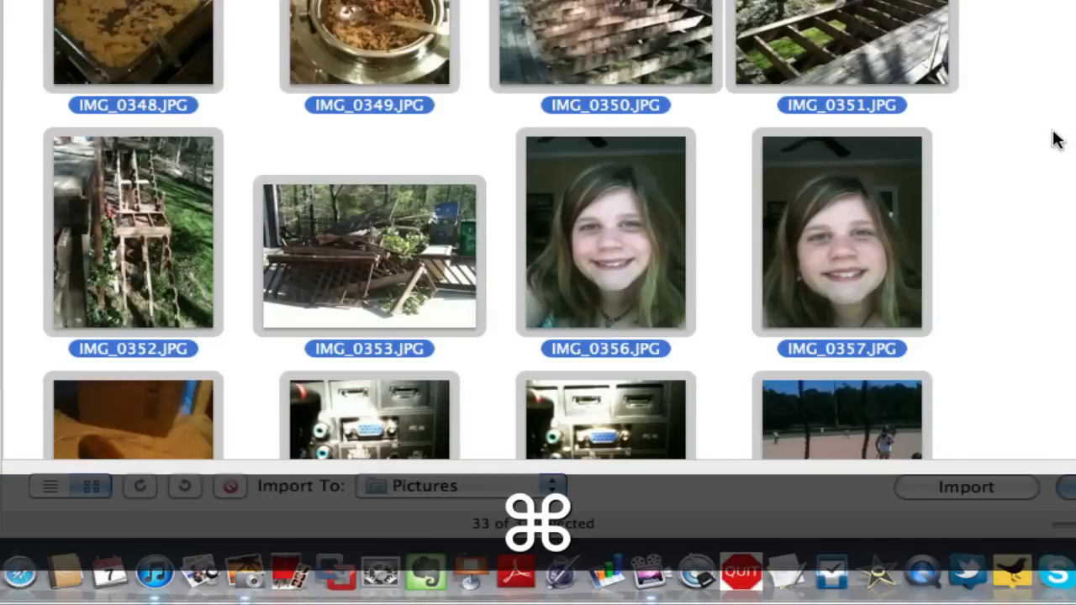
{"action": "left_click", "coordinate": [840, 244]}
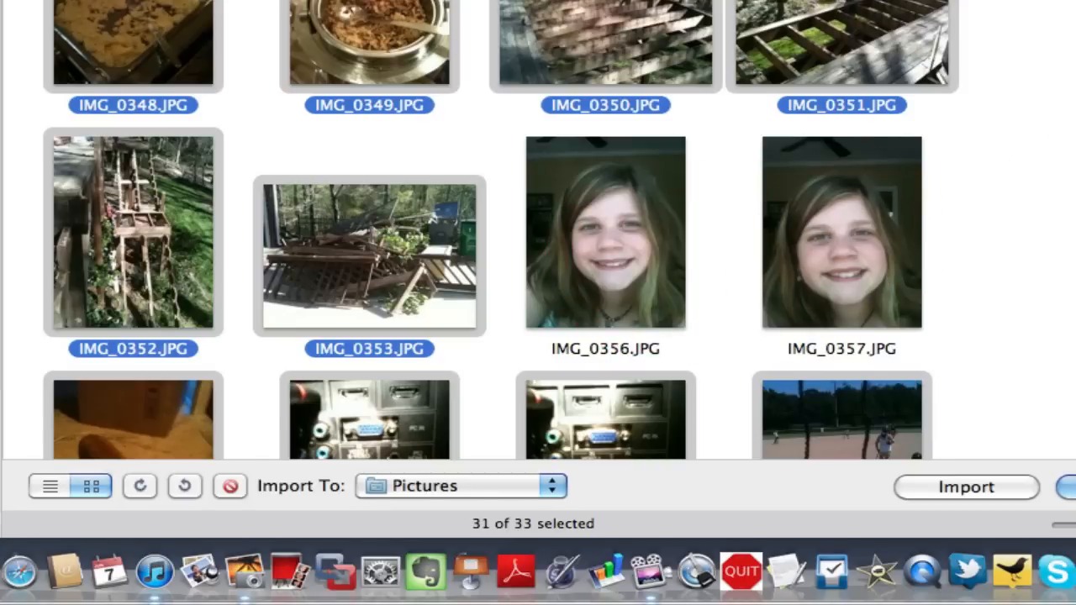
{"action": "mouse_move", "coordinate": [832, 363]}
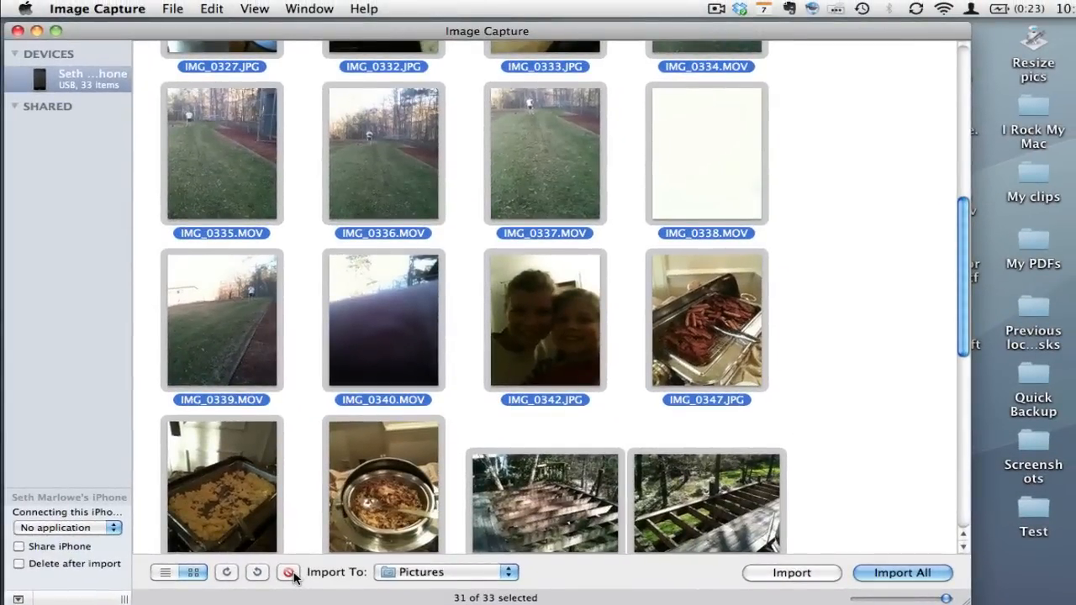
{"action": "mouse_move", "coordinate": [289, 571]}
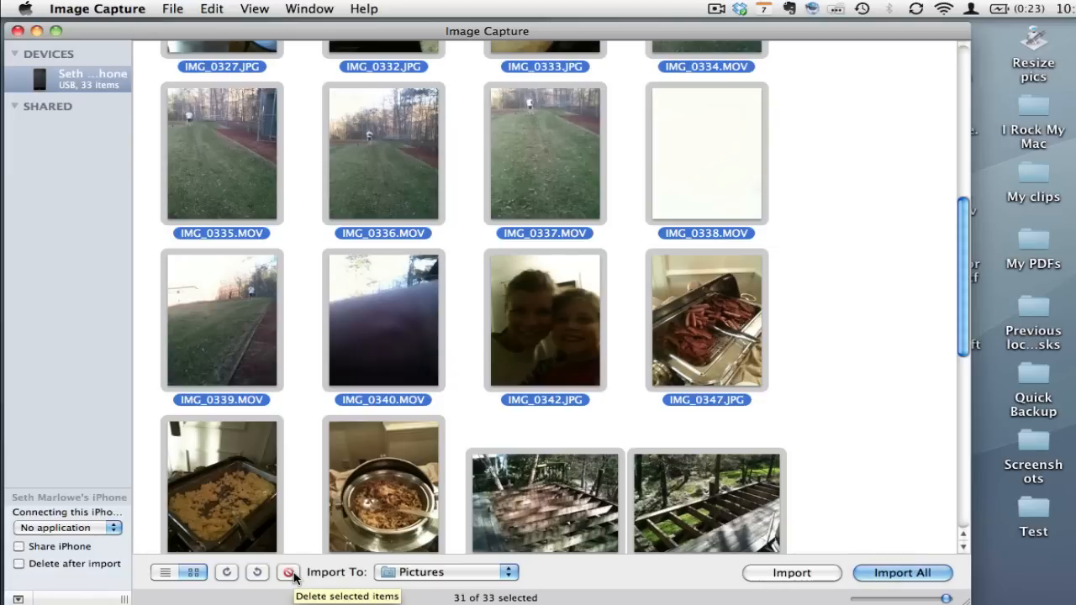